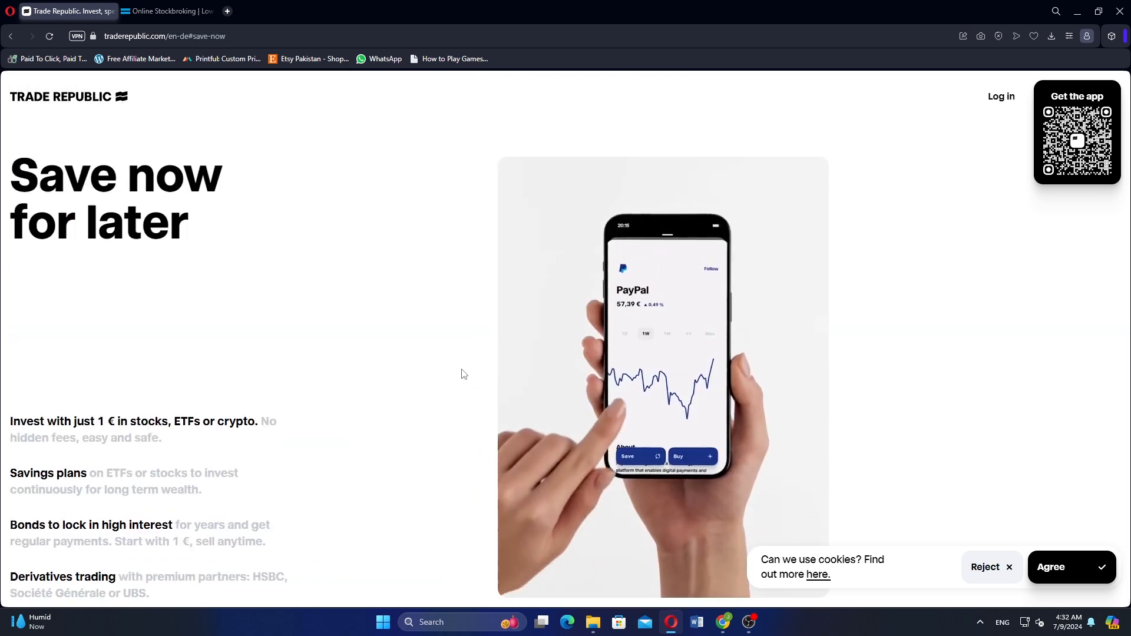
Scroll Trade Republic's homepage past the savings pitch and FAQ to the footer, then switch to the DEGIRO tab
scroll(down, 3)
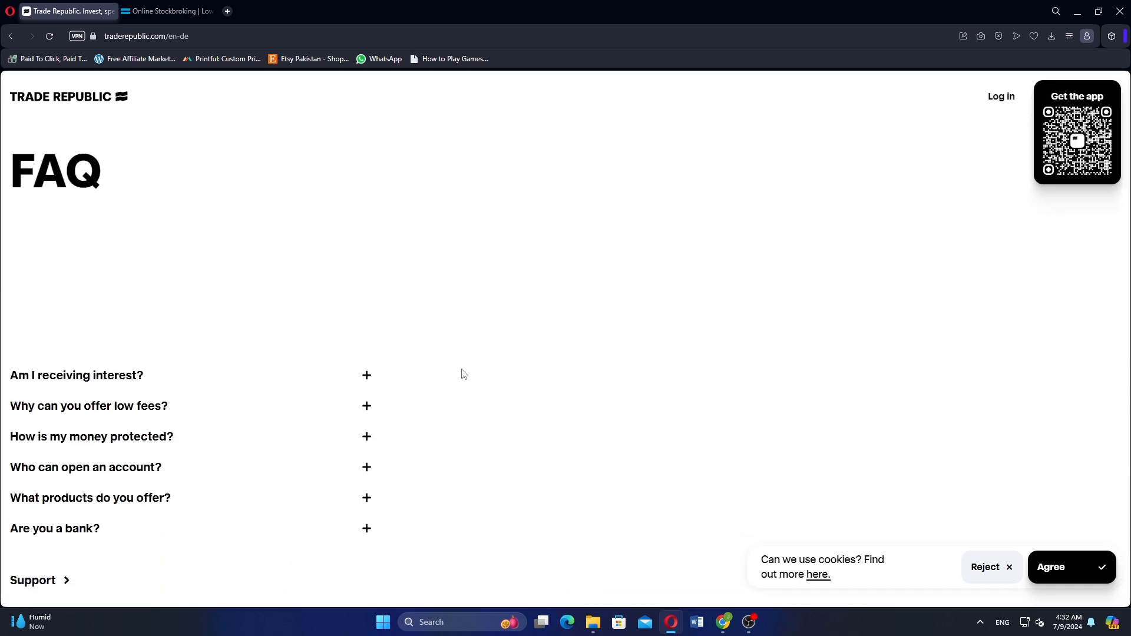
mouse_move(467, 377)
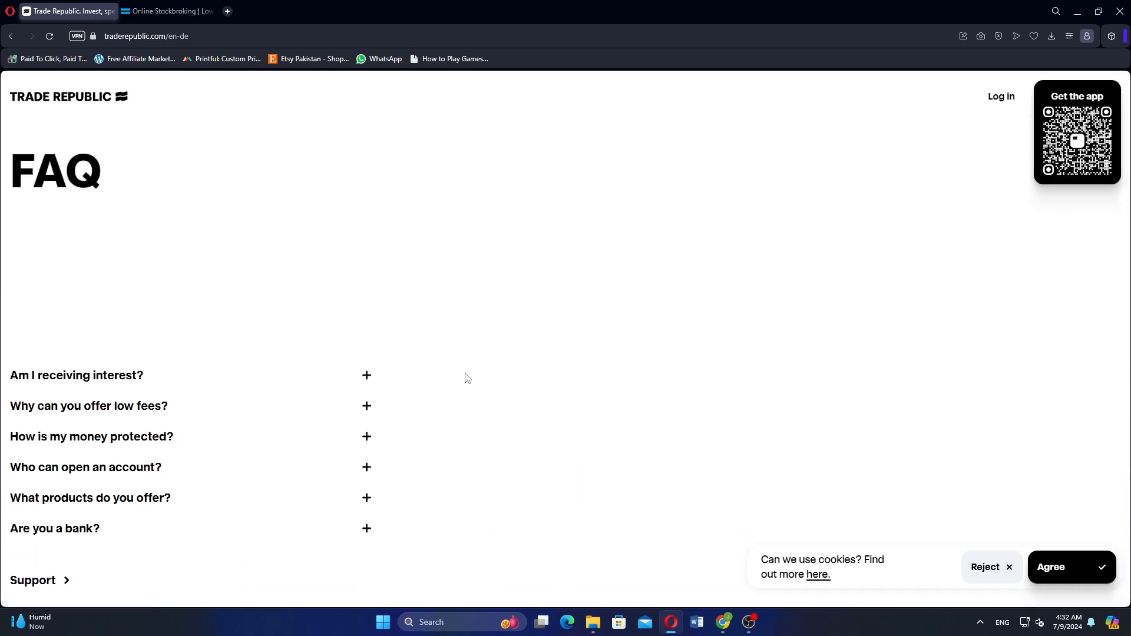
scroll(down, 3)
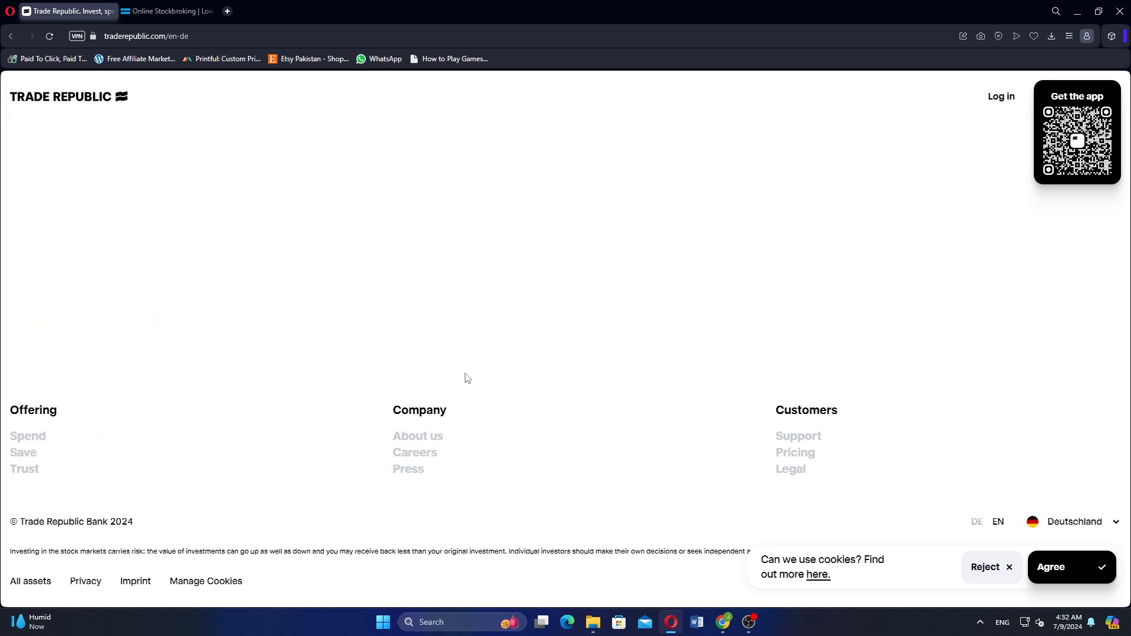
click(165, 11)
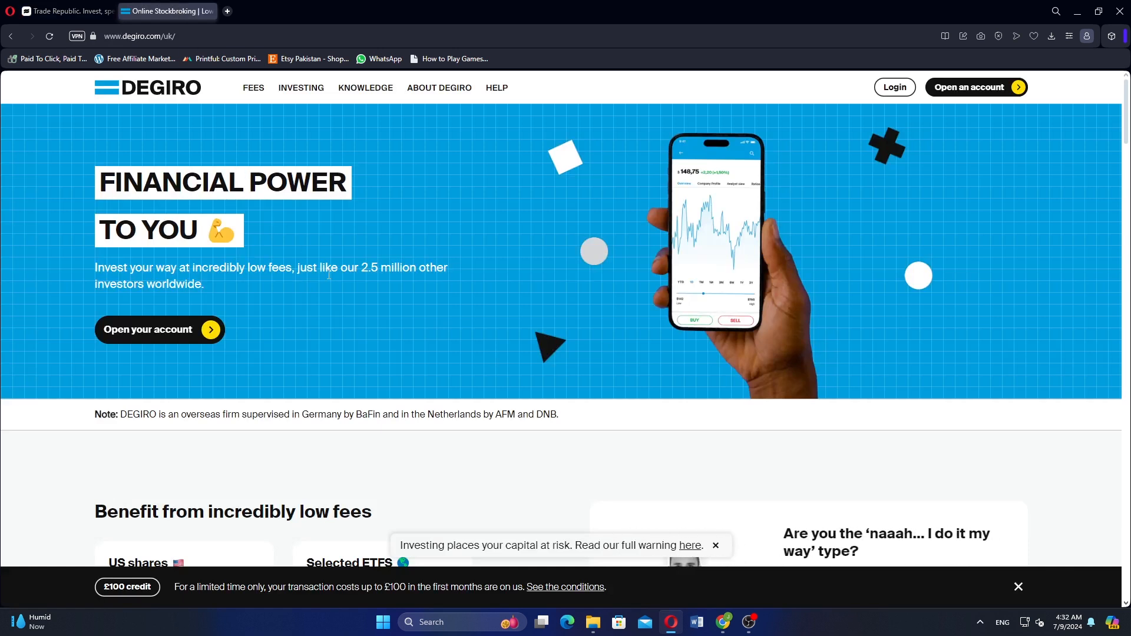
Scroll DEGIRO's homepage through low fees, awards, platform features, 3-step sign-up and compliance note to the footer
scroll(down, 3)
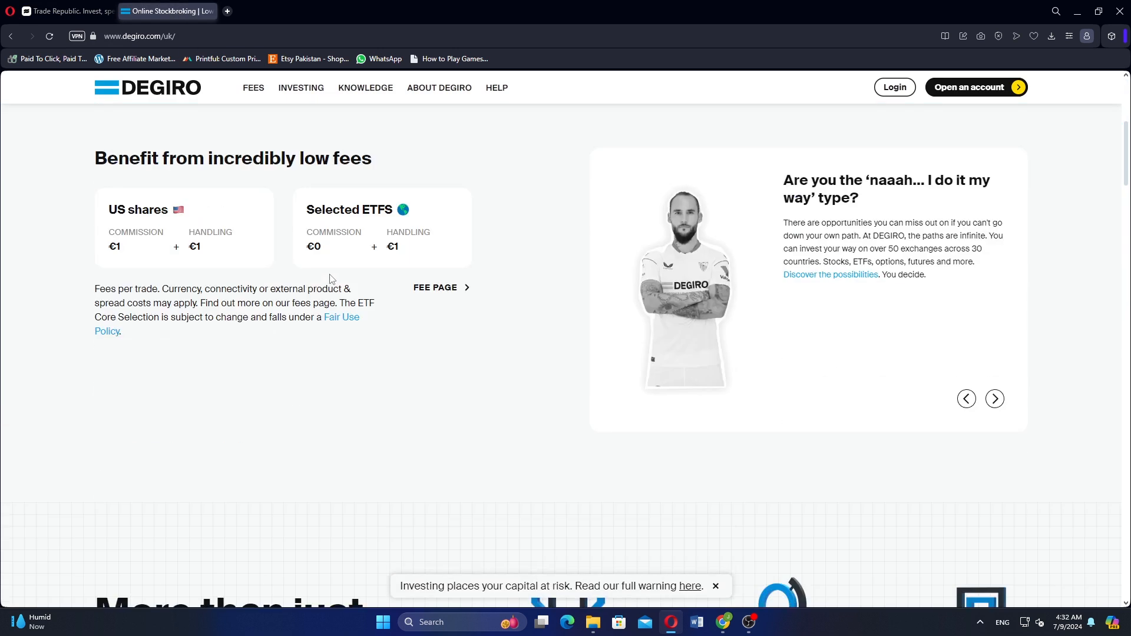
scroll(down, 3)
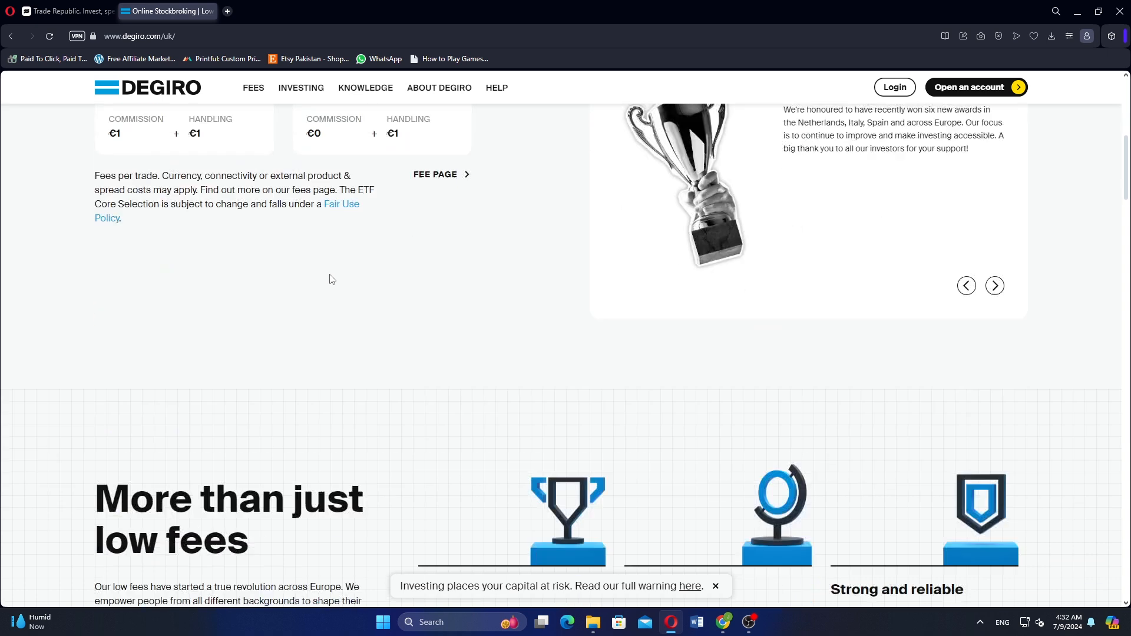
scroll(down, 3)
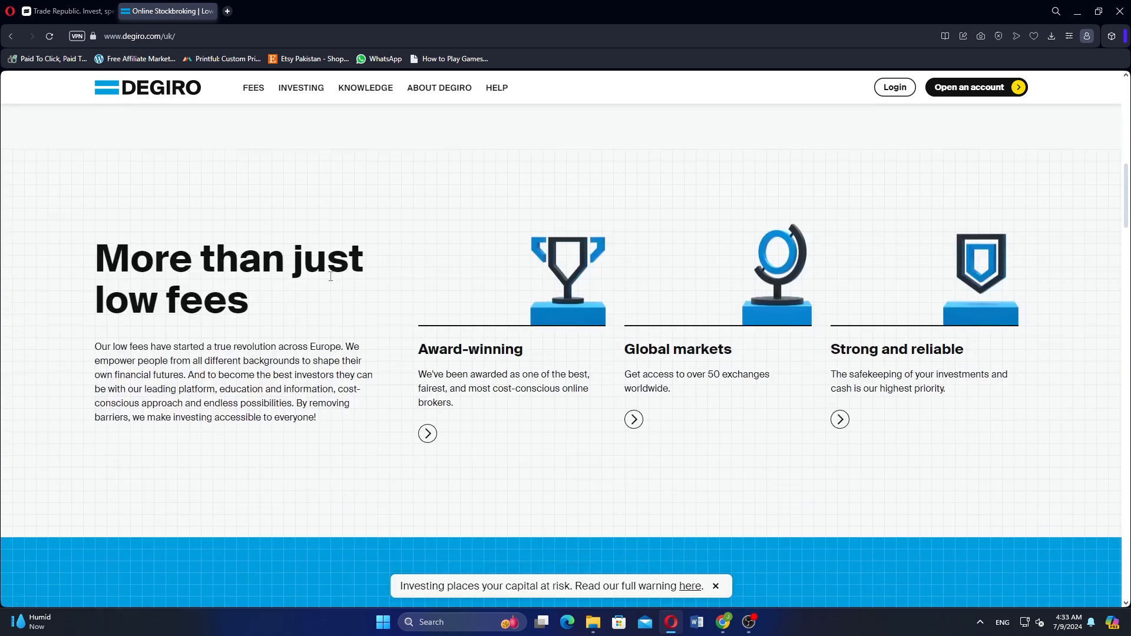
scroll(down, 3)
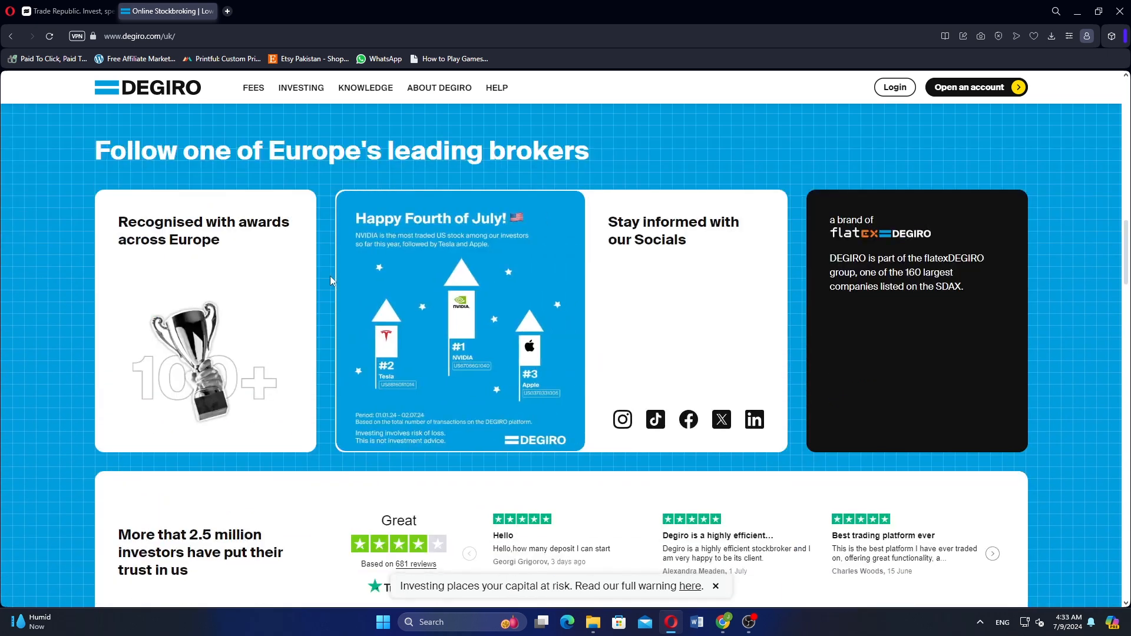
scroll(down, 3)
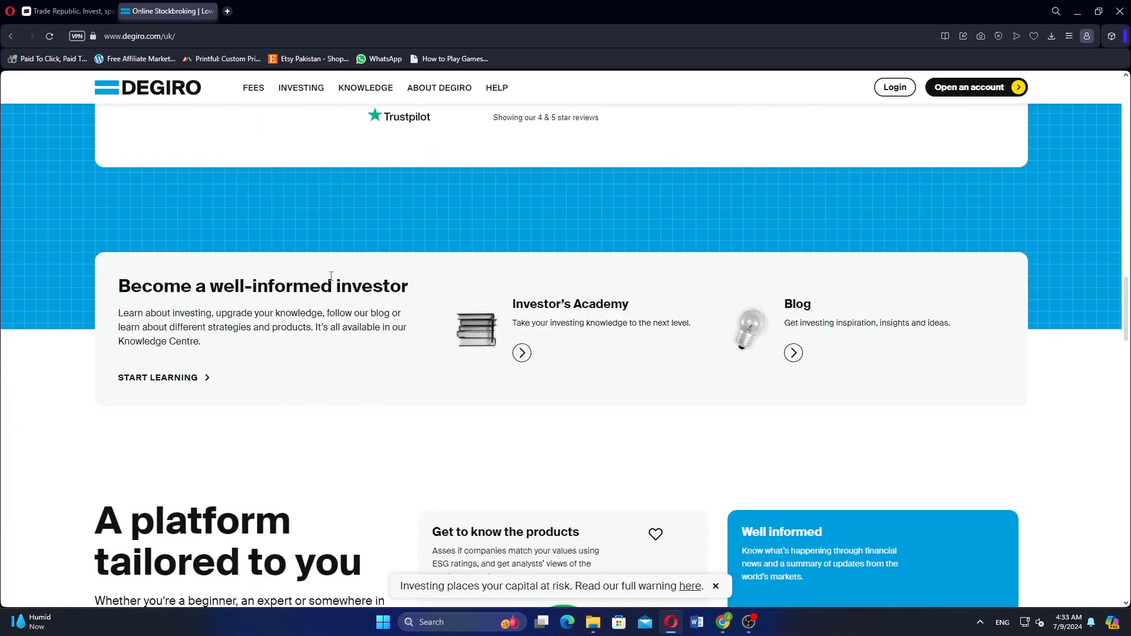
scroll(down, 3)
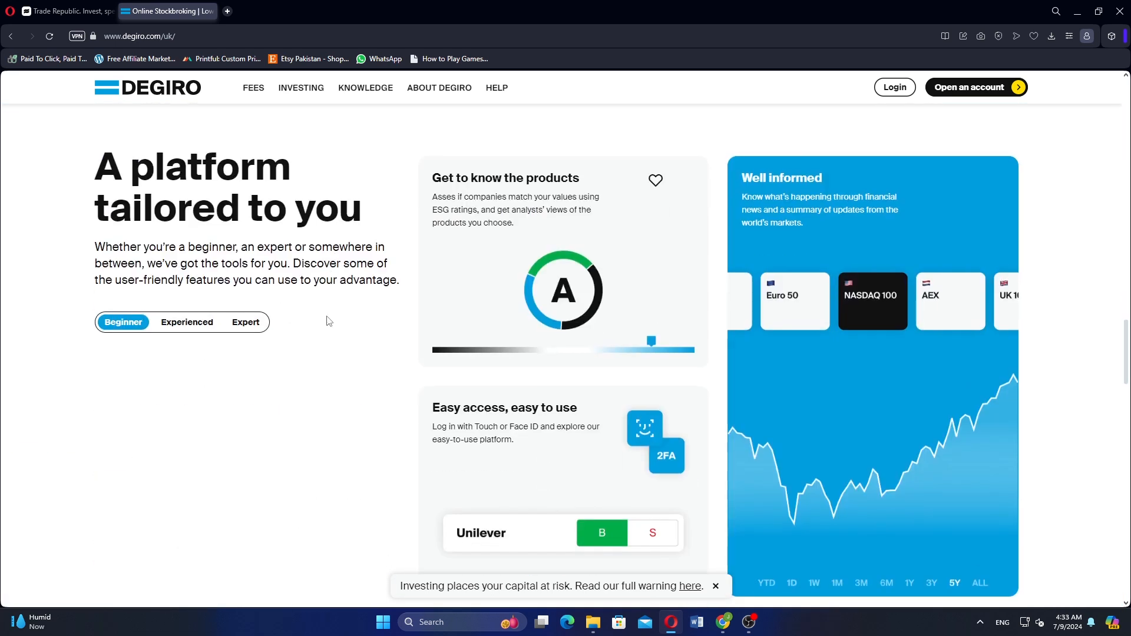
scroll(down, 3)
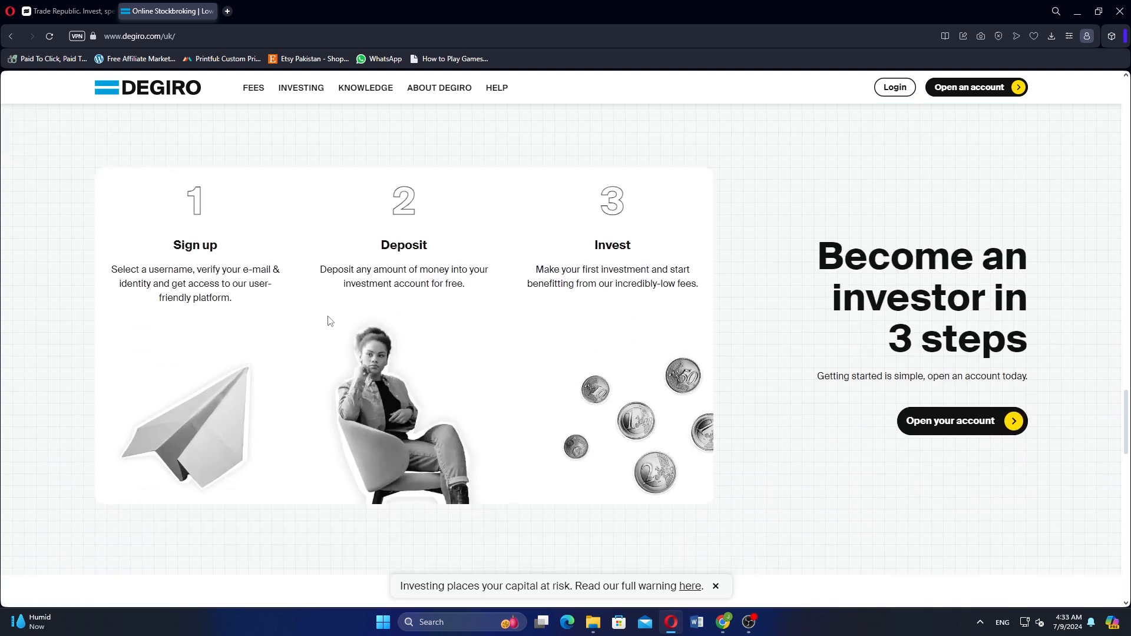
scroll(down, 3)
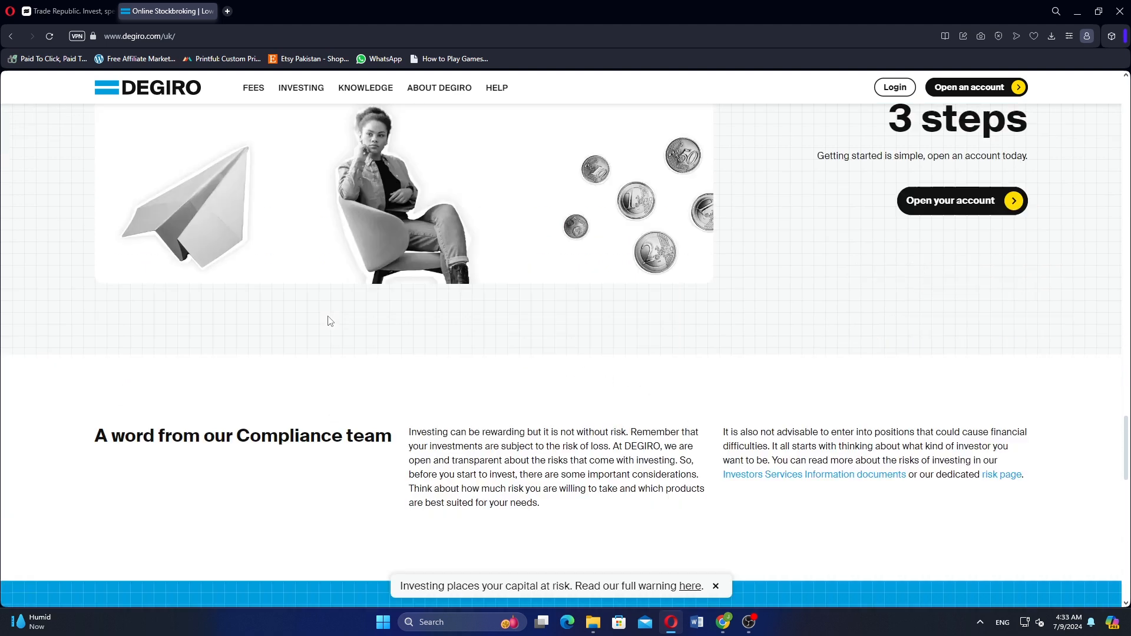
scroll(down, 3)
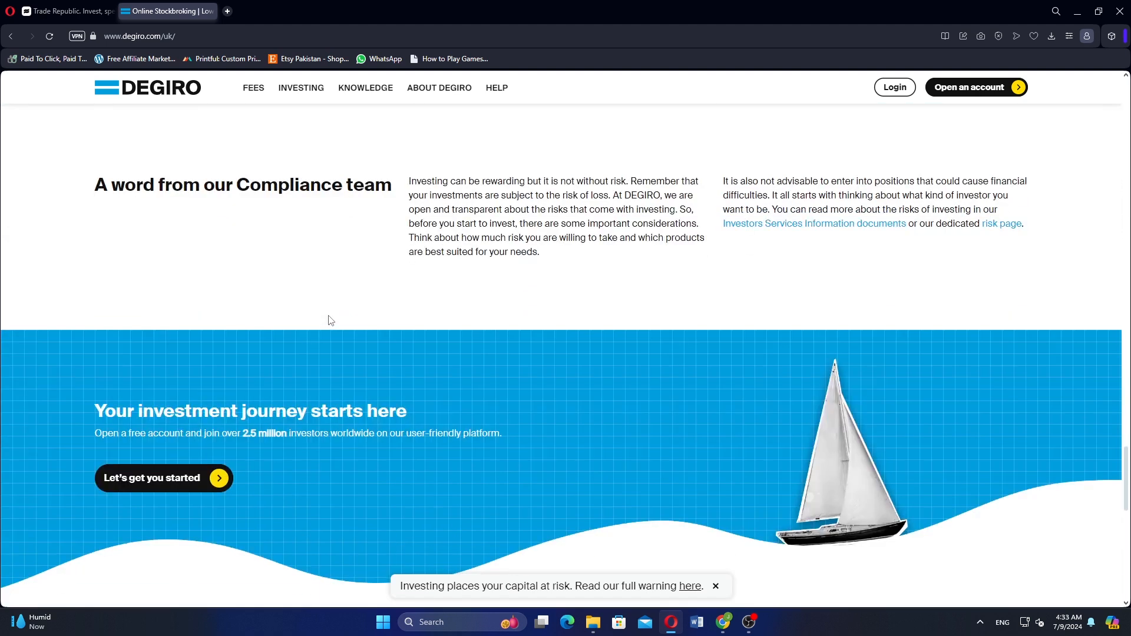
scroll(down, 3)
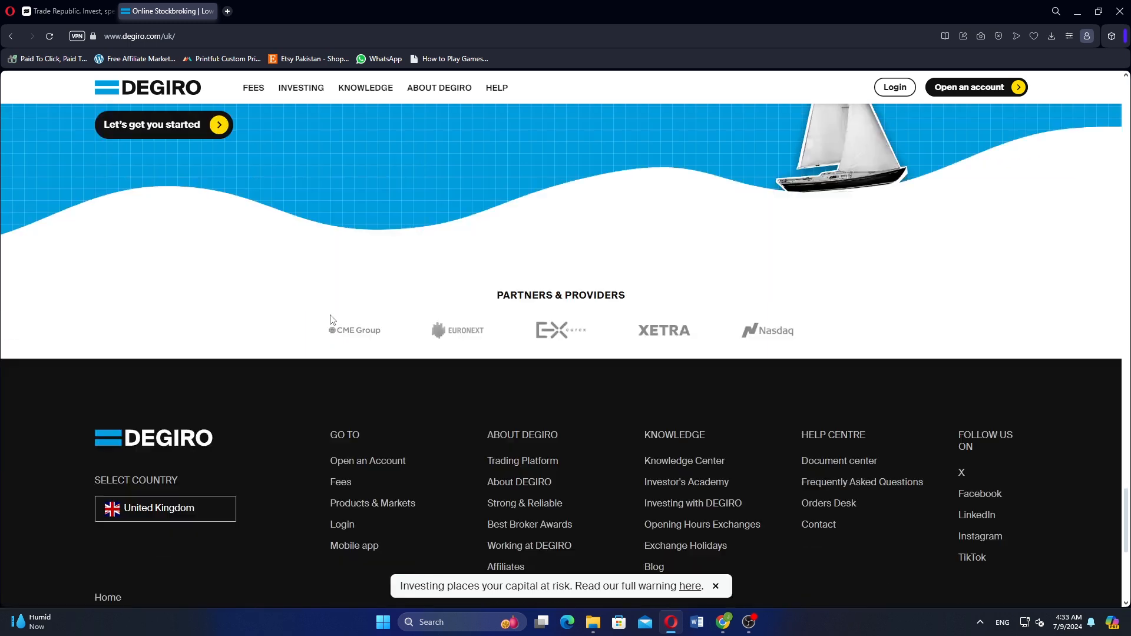
scroll(down, 3)
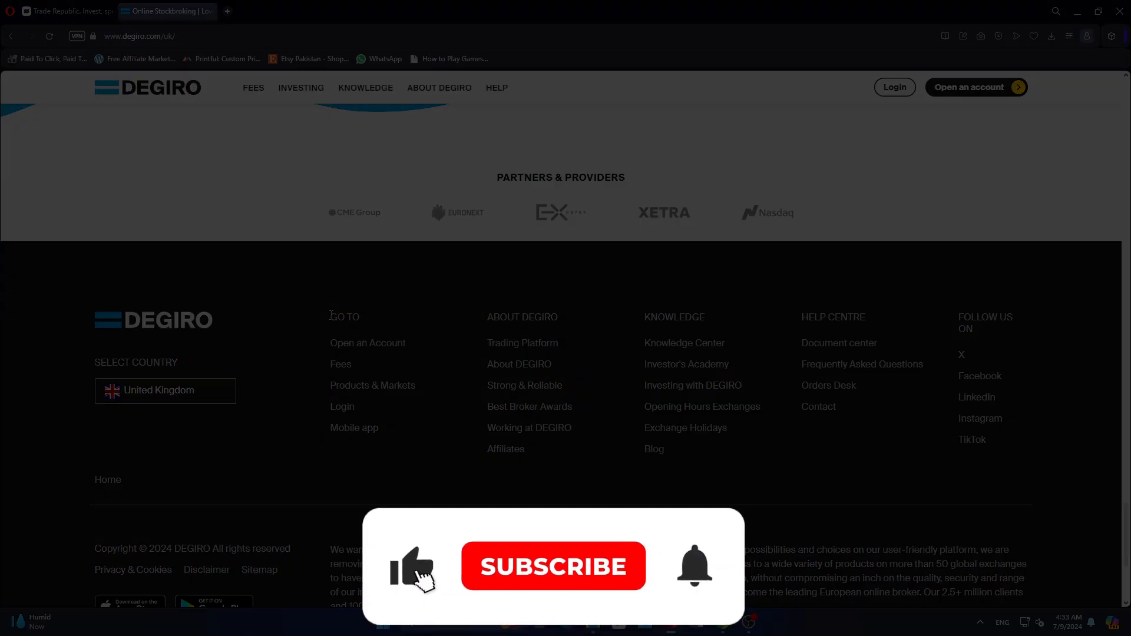
click(553, 567)
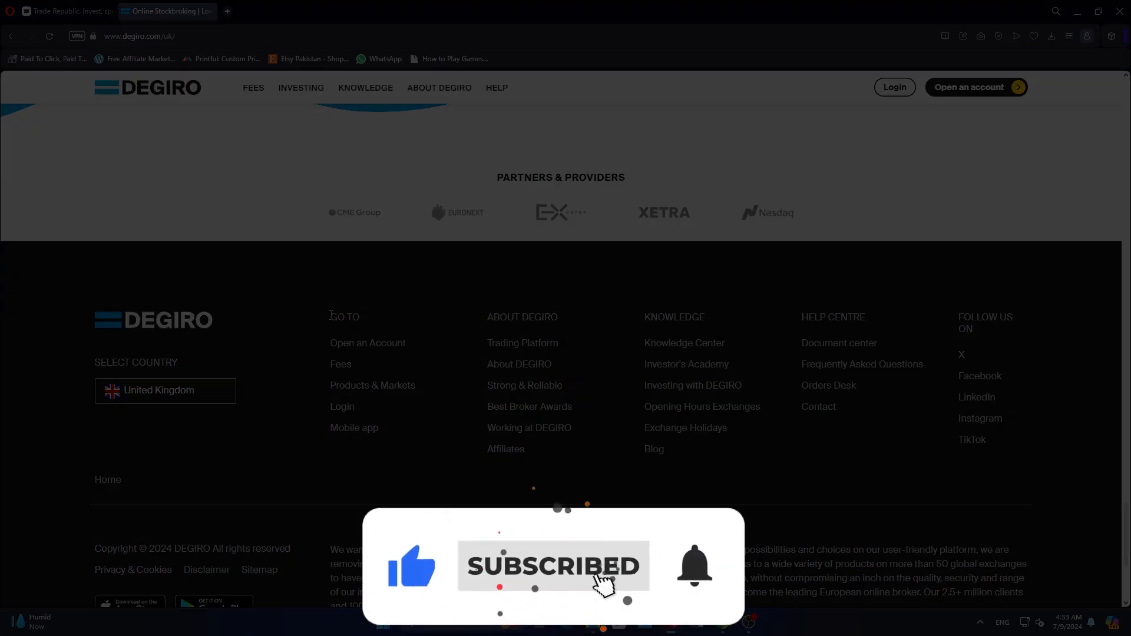